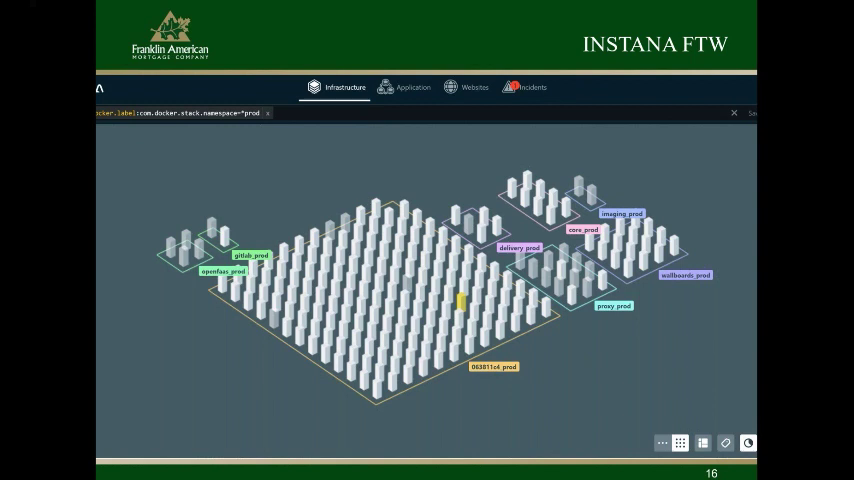
{"action": "left_click", "coordinate": [408, 84]}
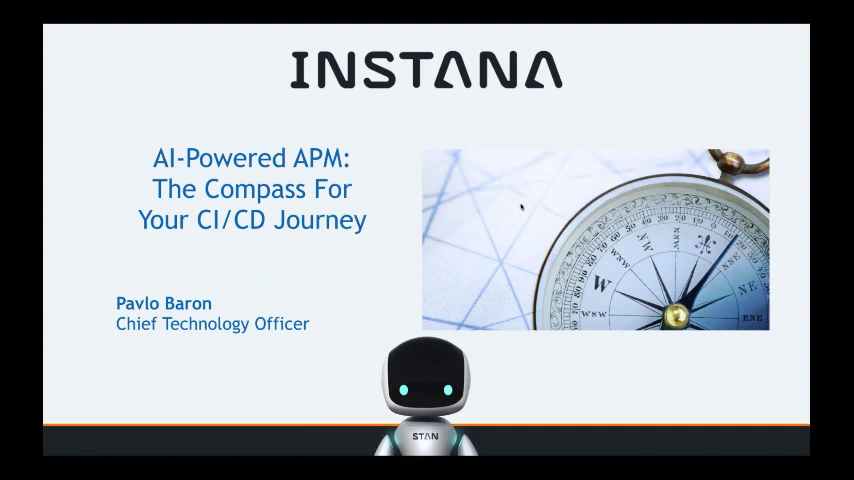
{"action": "key", "text": "Right"}
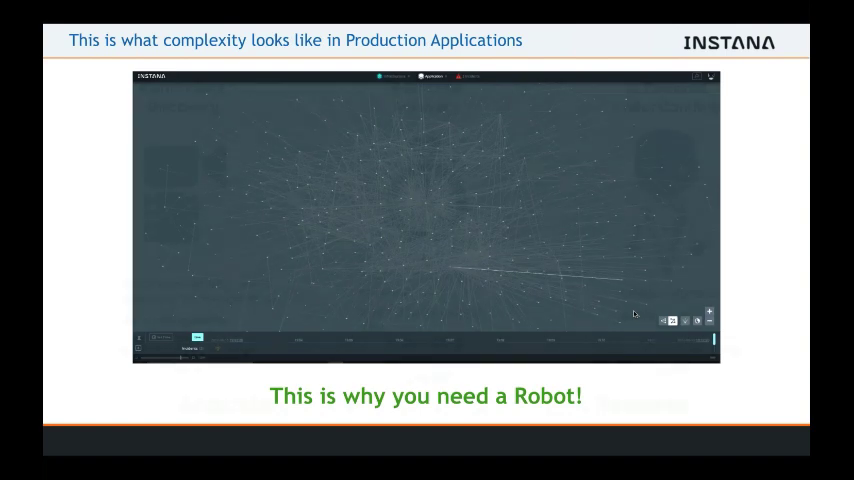
{"action": "key", "text": "right"}
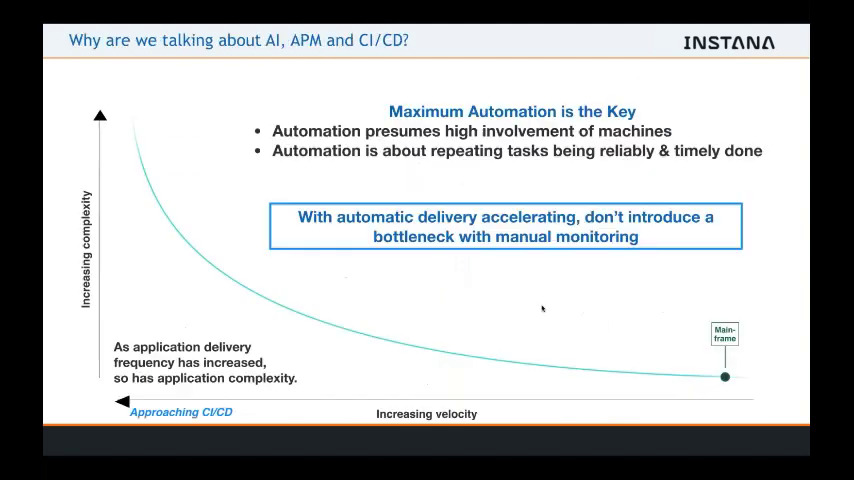
{"action": "mouse_move", "coordinate": [532, 320]}
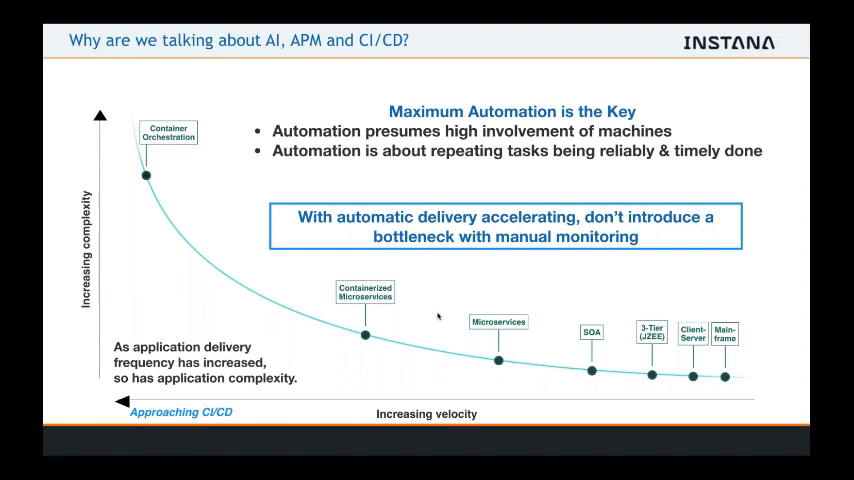
{"action": "mouse_move", "coordinate": [316, 288]}
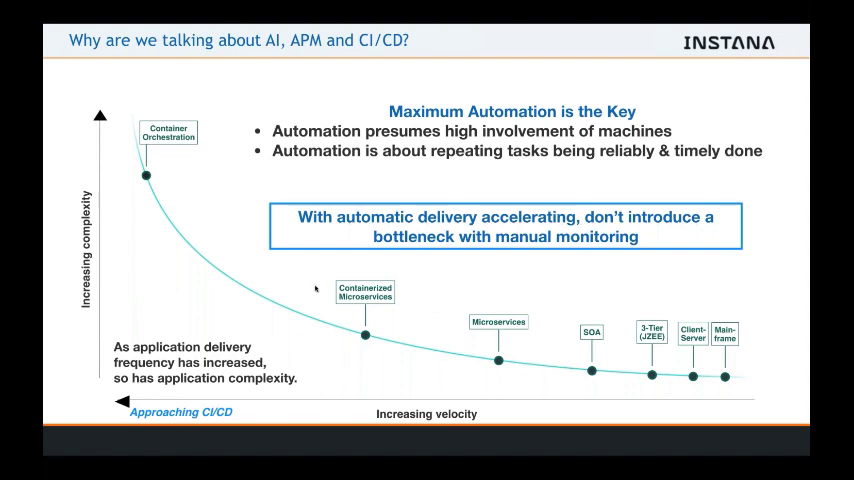
{"action": "mouse_move", "coordinate": [372, 396]}
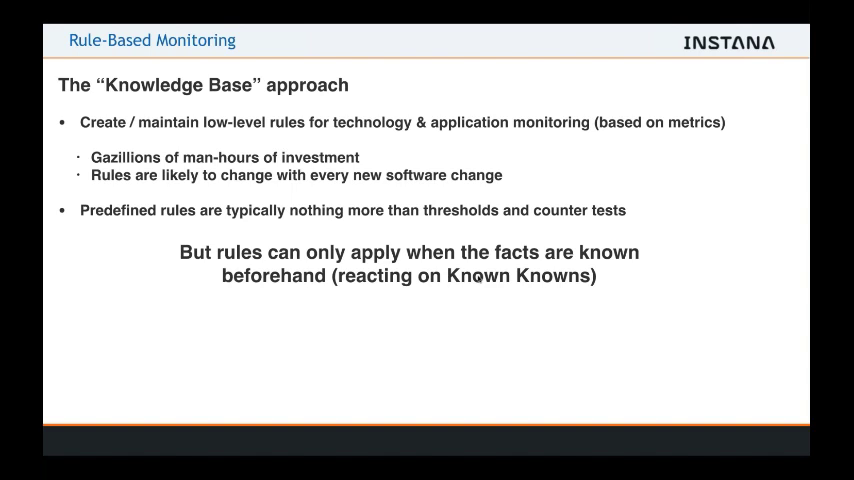
{"action": "key", "text": "Right"}
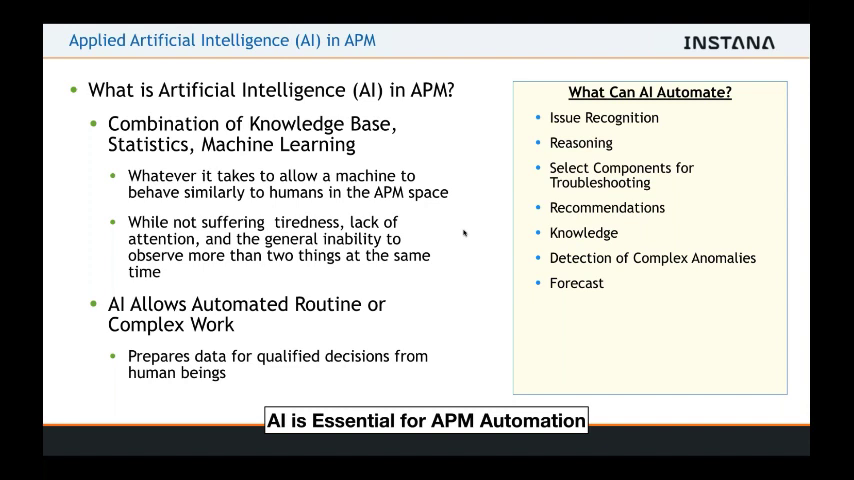
{"action": "mouse_move", "coordinate": [420, 242]}
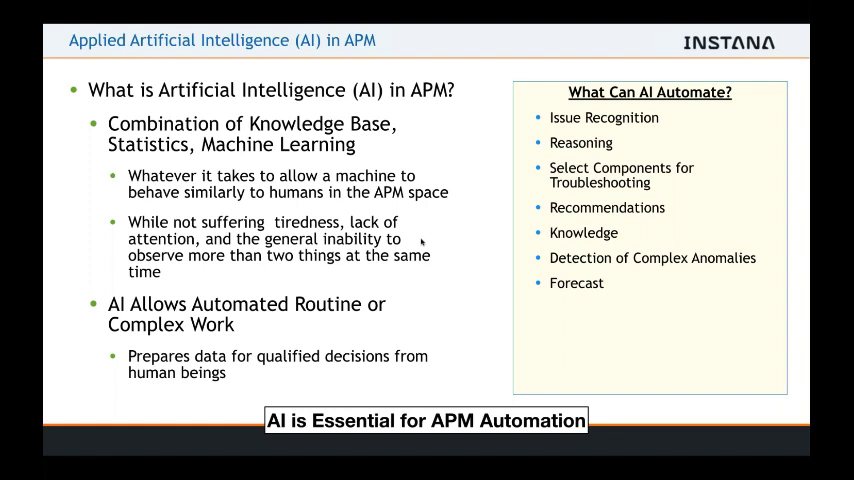
{"action": "mouse_move", "coordinate": [424, 250]}
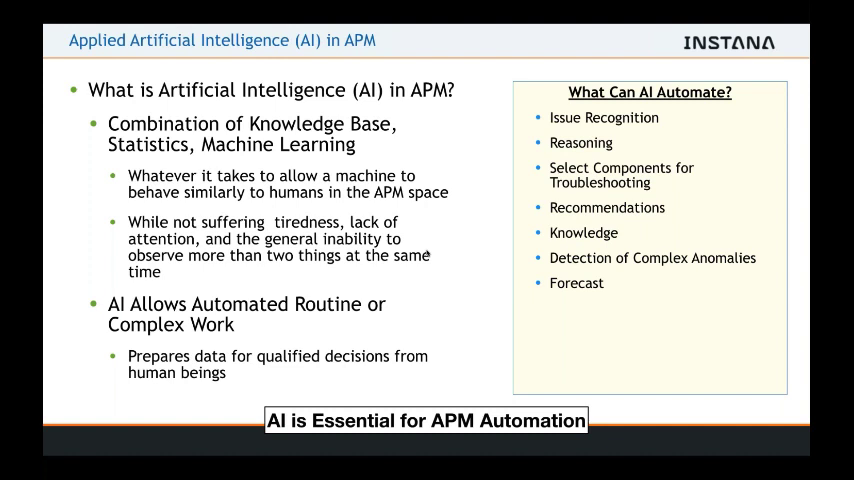
{"action": "key", "text": "right"}
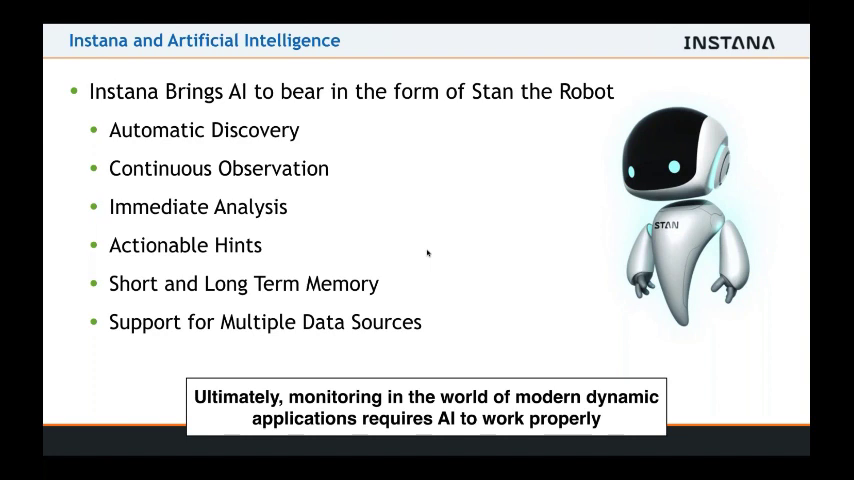
{"action": "key", "text": "right"}
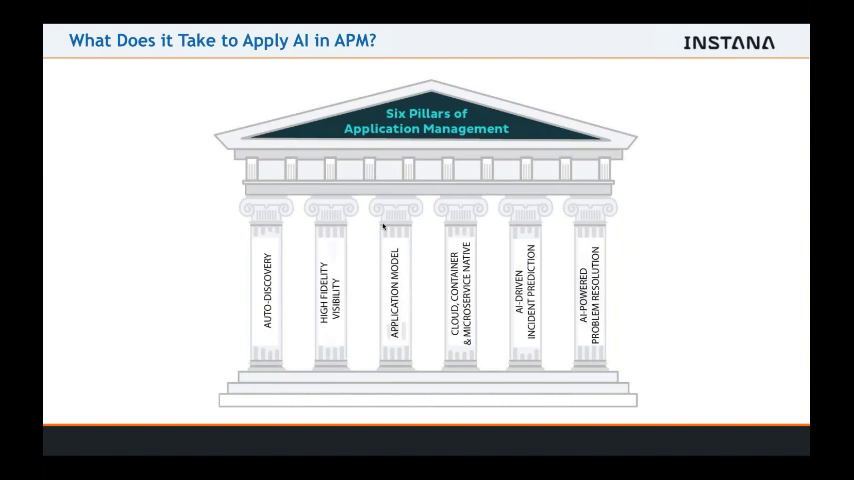
{"action": "mouse_move", "coordinate": [262, 326]}
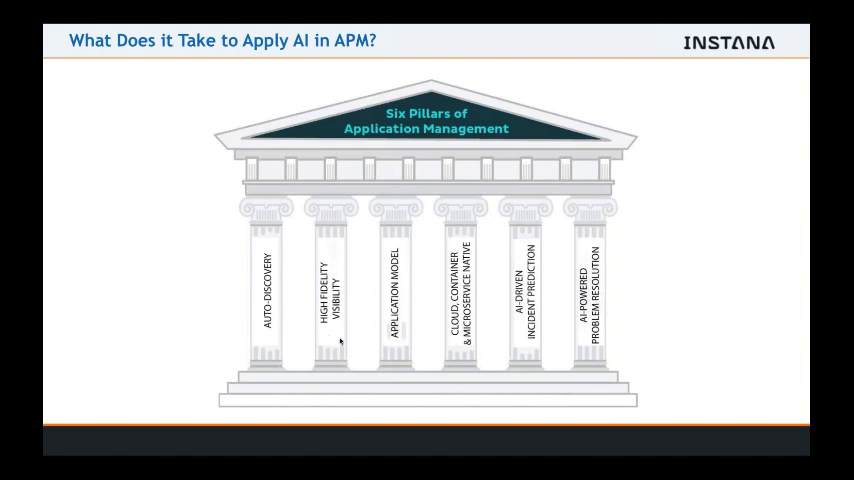
{"action": "mouse_move", "coordinate": [400, 346]}
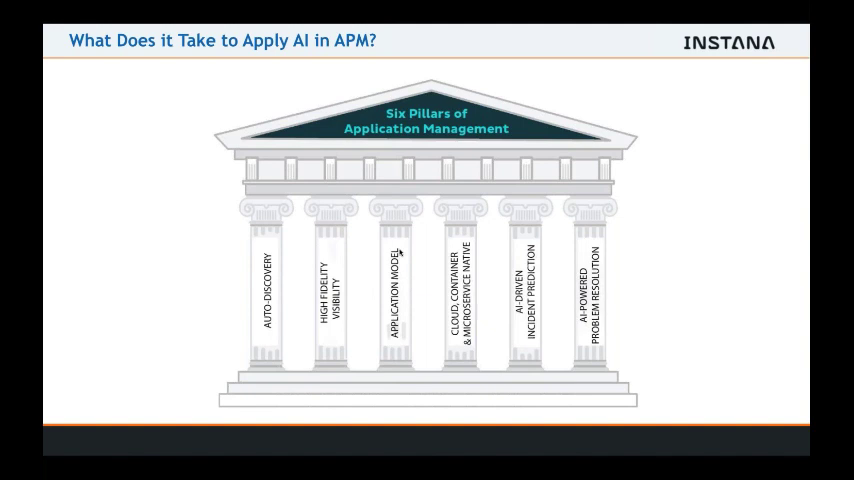
{"action": "mouse_move", "coordinate": [416, 264]}
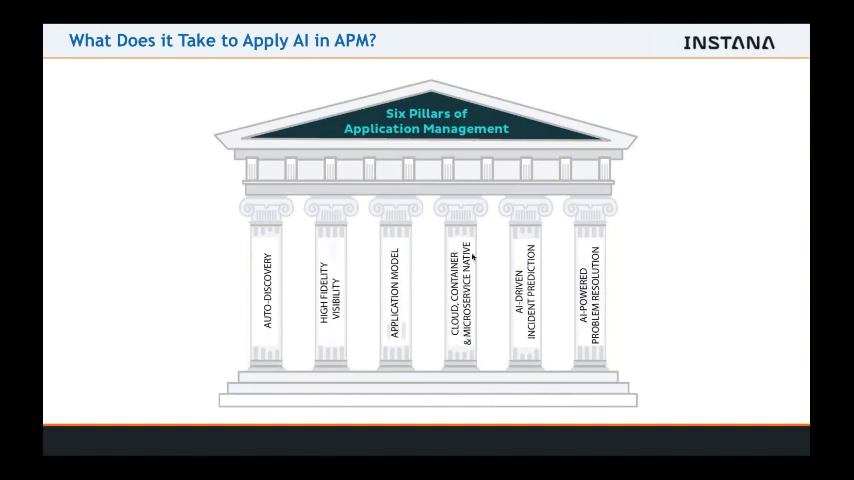
{"action": "mouse_move", "coordinate": [472, 256]}
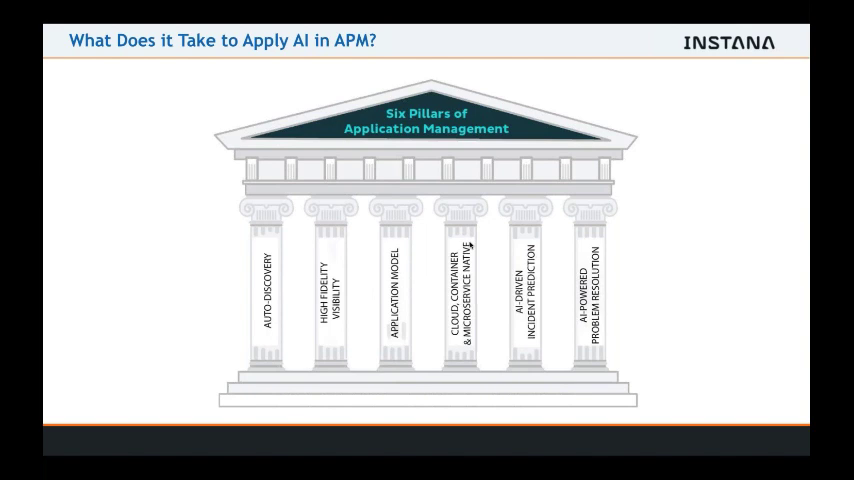
{"action": "mouse_move", "coordinate": [512, 276]}
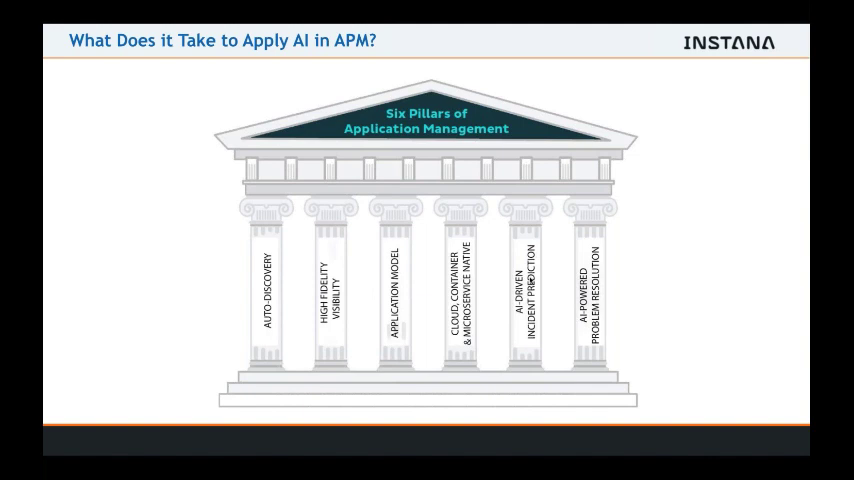
{"action": "mouse_move", "coordinate": [548, 332]}
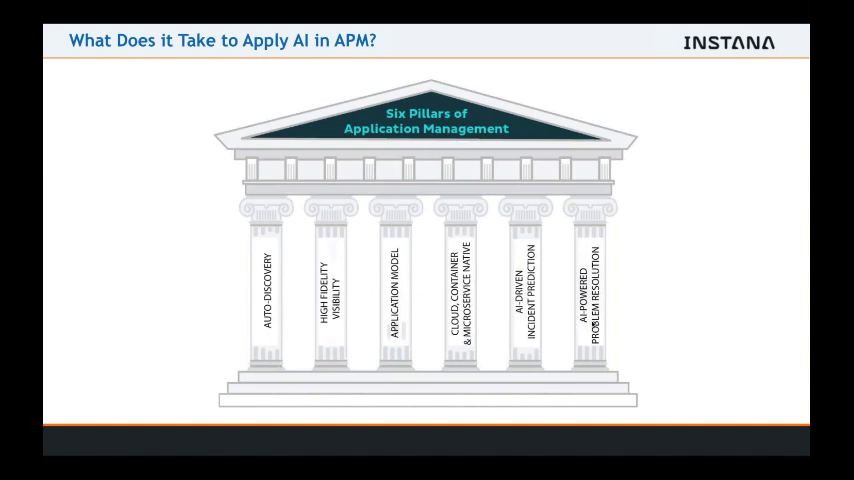
{"action": "mouse_move", "coordinate": [588, 318]}
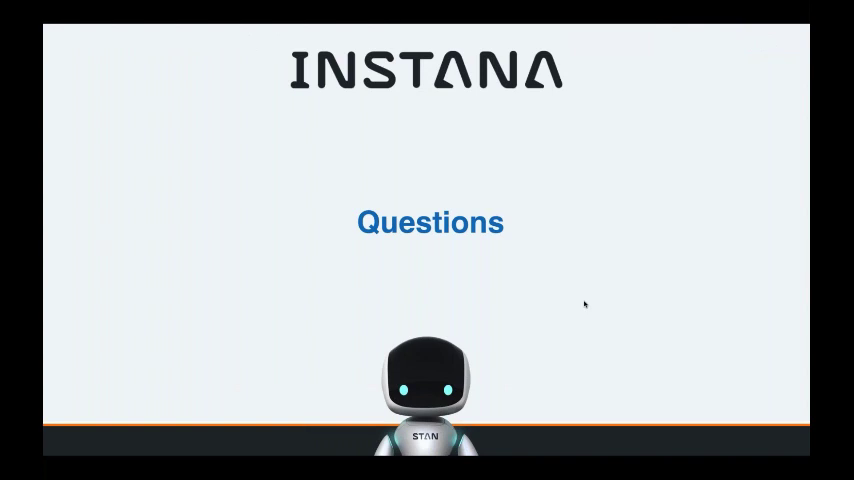
{"action": "mouse_move", "coordinate": [660, 248]}
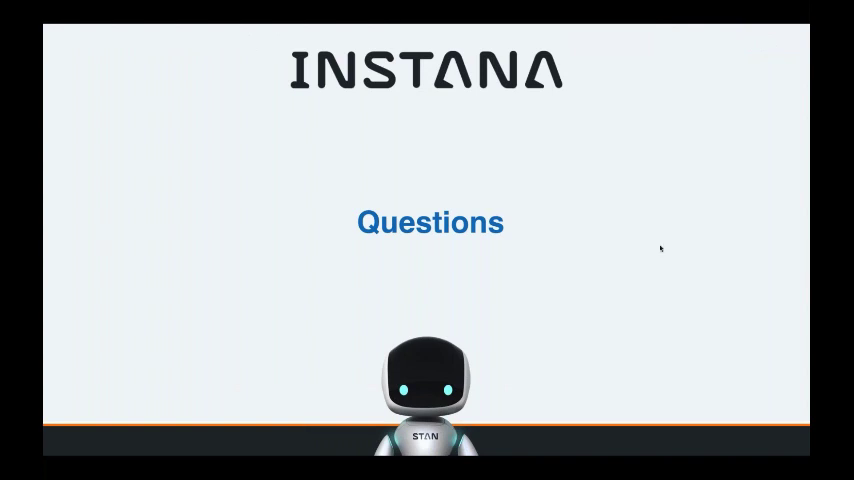
{"action": "mouse_move", "coordinate": [804, 72]}
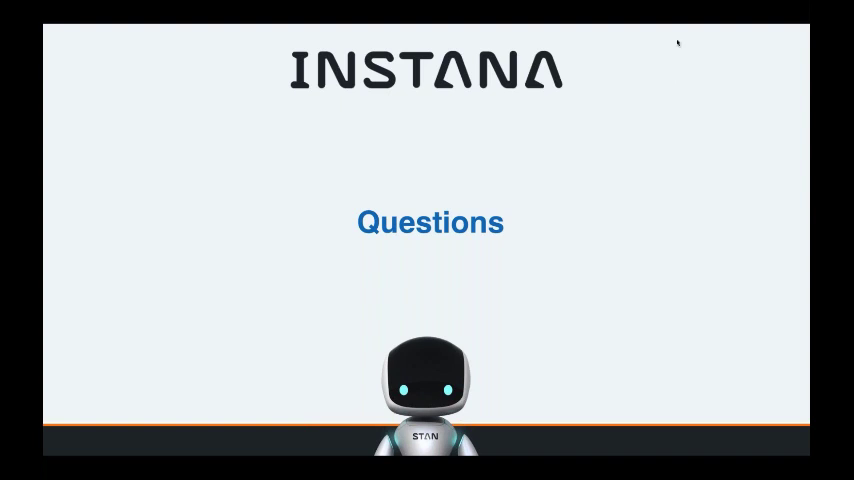
{"action": "mouse_move", "coordinate": [668, 30]}
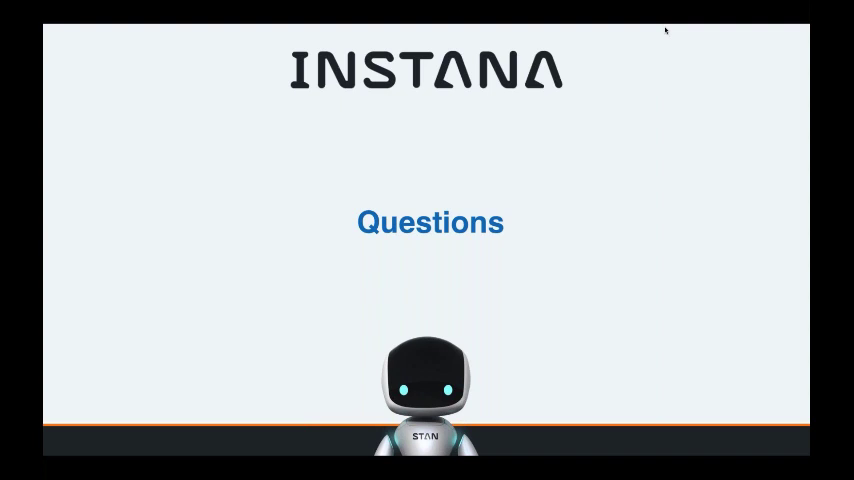
{"action": "mouse_move", "coordinate": [744, 120]}
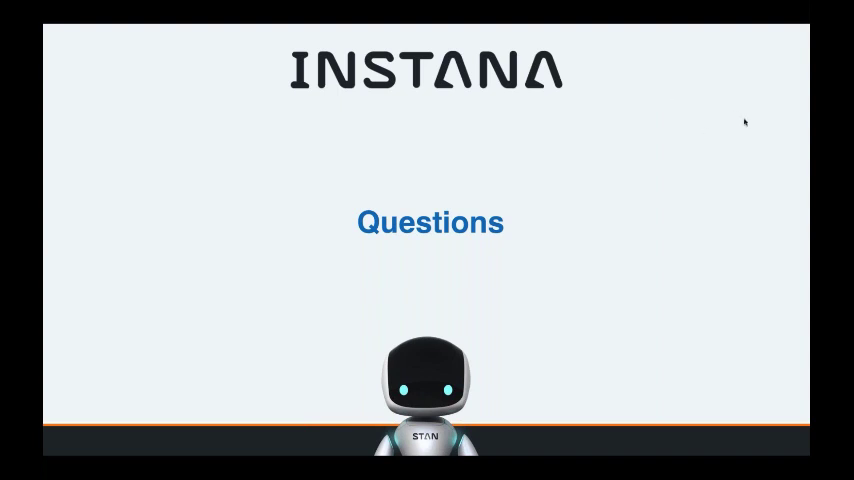
{"action": "mouse_move", "coordinate": [664, 82]}
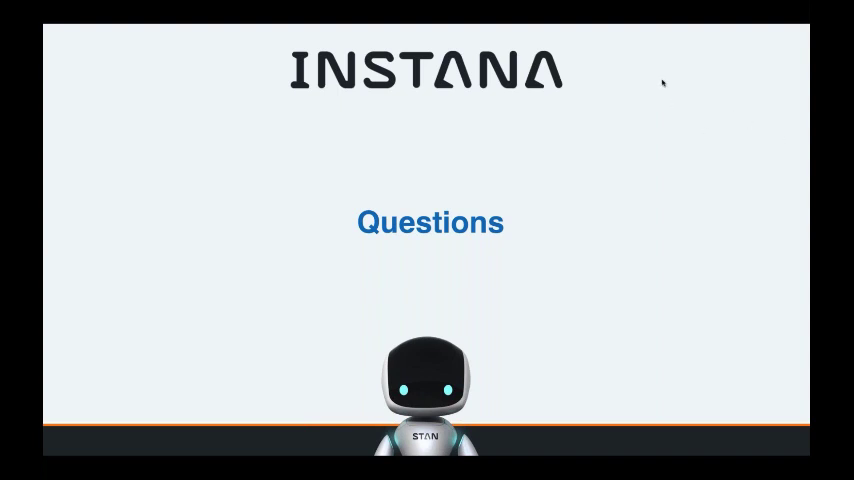
{"action": "mouse_move", "coordinate": [664, 190]}
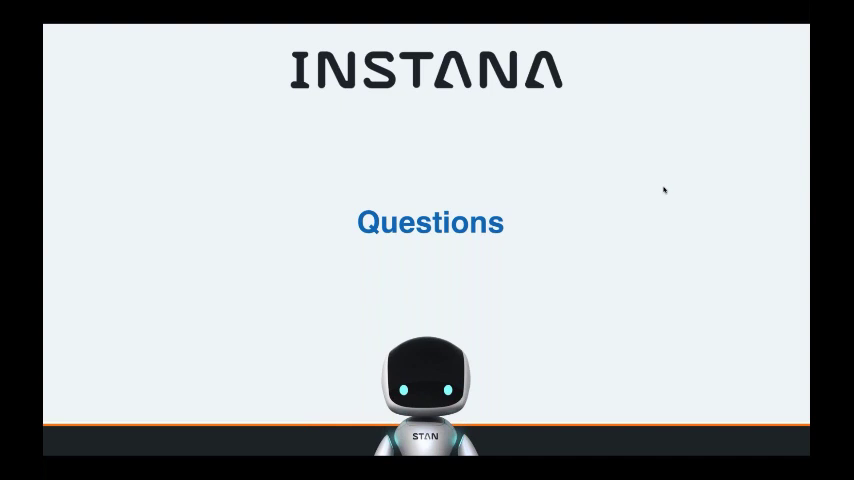
{"action": "mouse_move", "coordinate": [664, 296]}
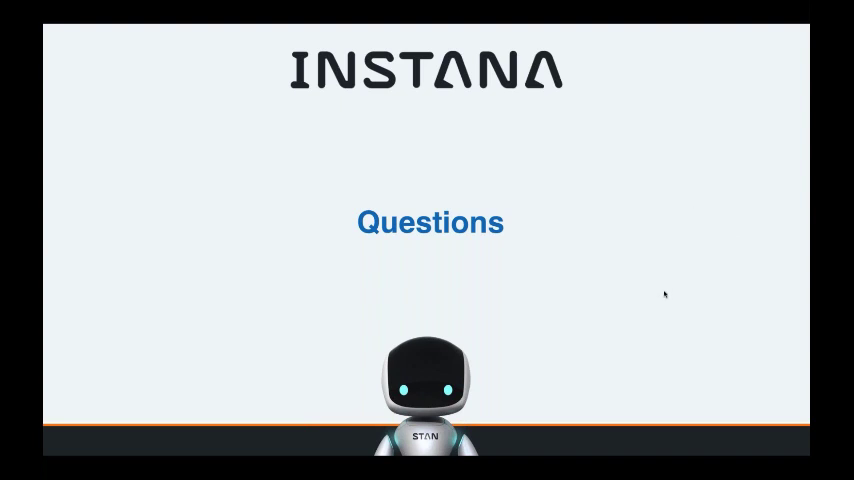
{"action": "mouse_move", "coordinate": [664, 144]}
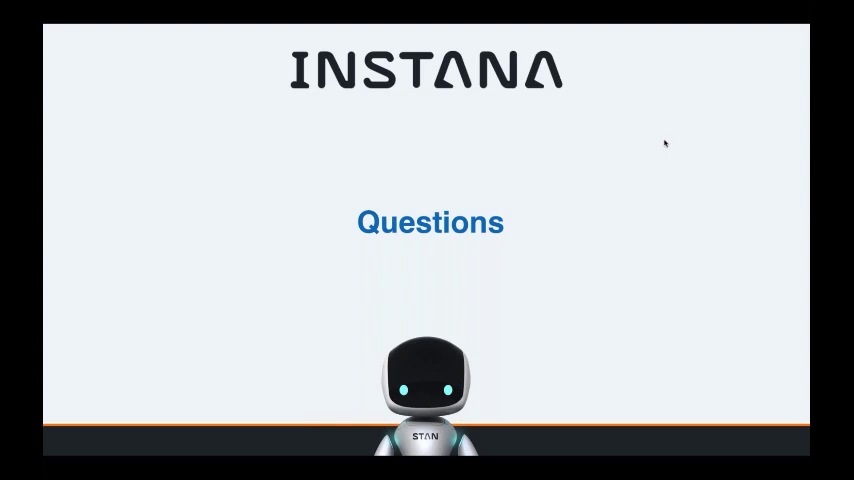
{"action": "mouse_move", "coordinate": [704, 146]}
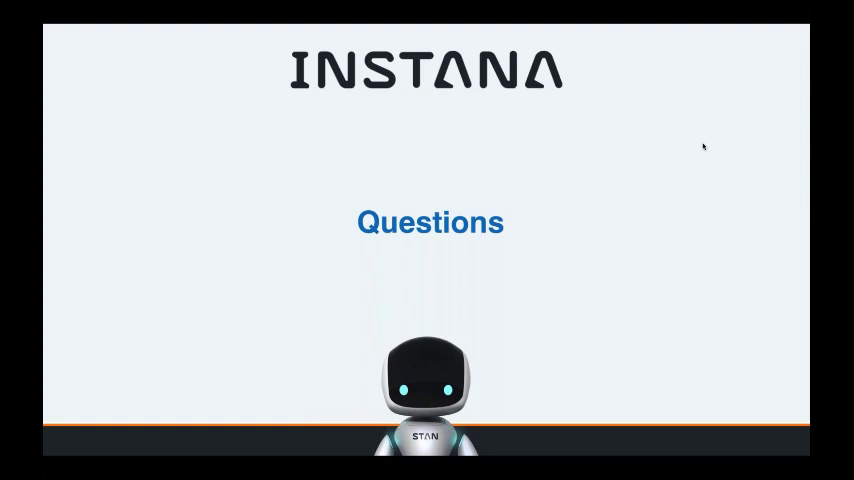
{"action": "mouse_move", "coordinate": [664, 28]}
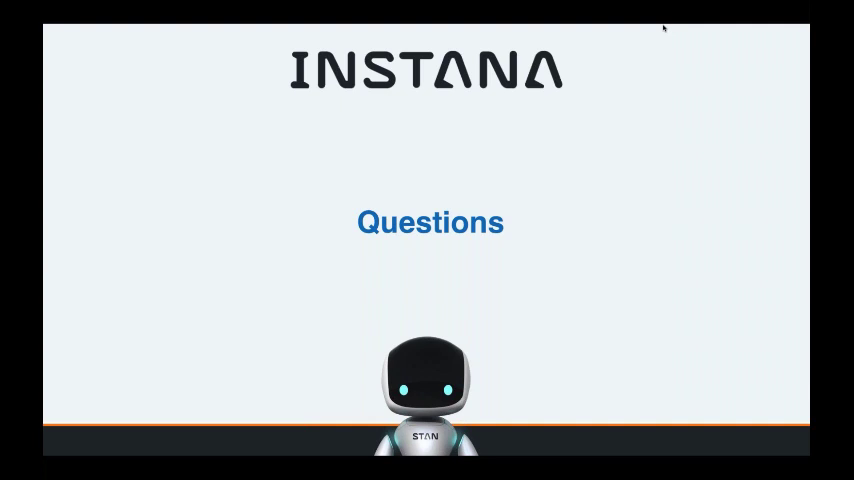
{"action": "mouse_move", "coordinate": [686, 74]}
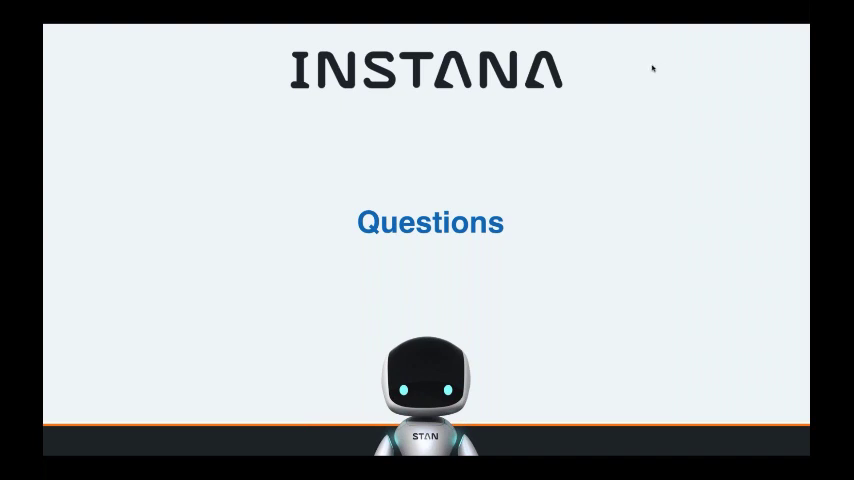
{"action": "mouse_move", "coordinate": [710, 52]}
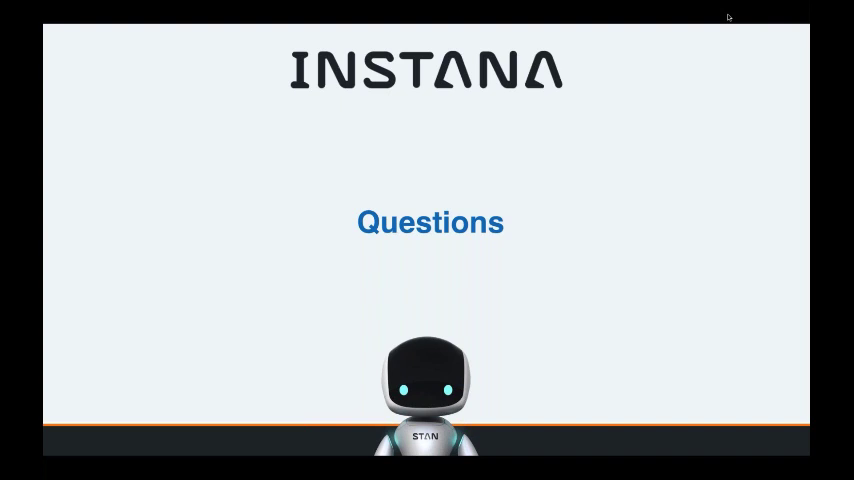
{"action": "mouse_move", "coordinate": [652, 72]}
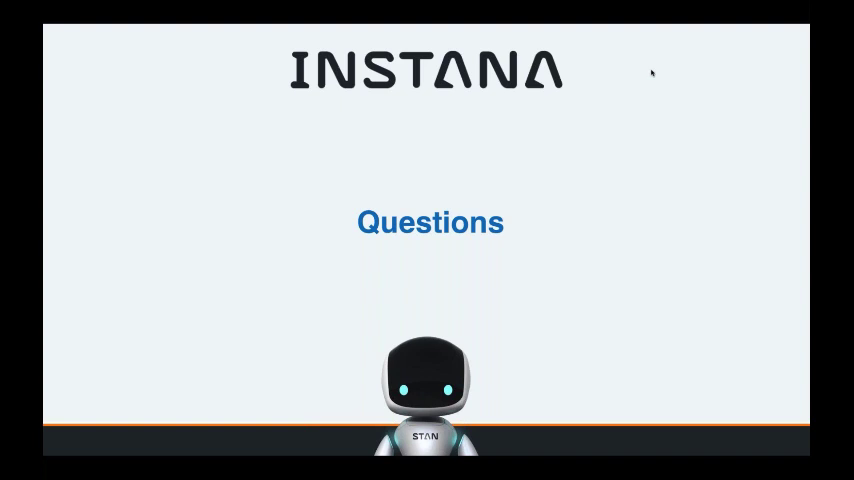
{"action": "mouse_move", "coordinate": [724, 96]}
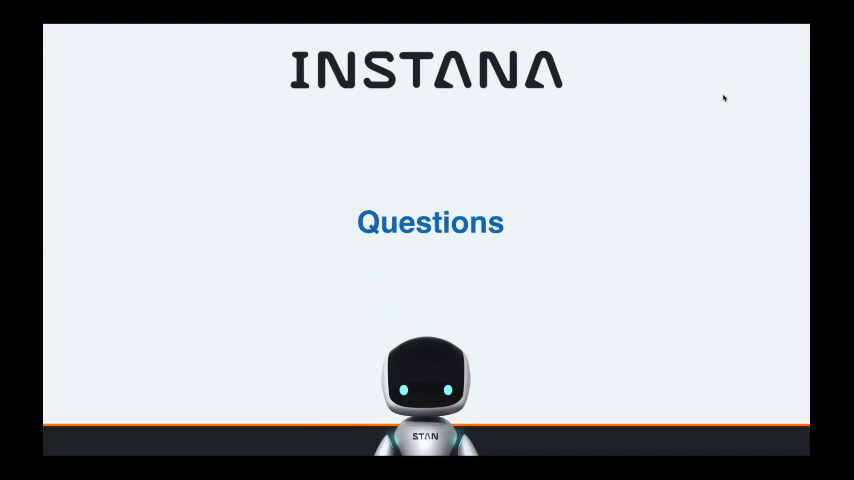
{"action": "mouse_move", "coordinate": [720, 144]}
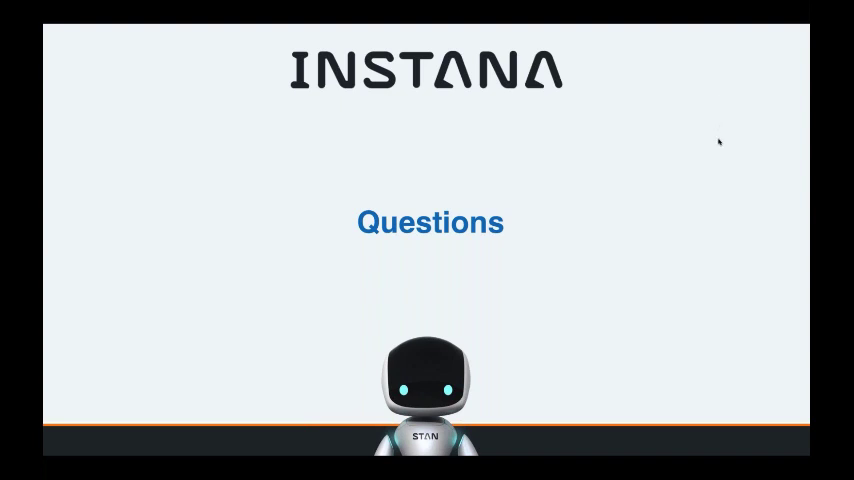